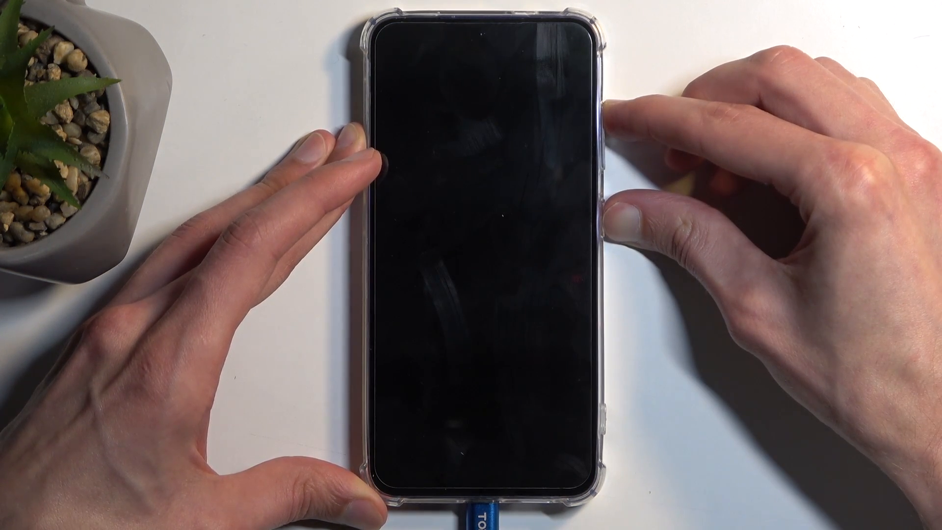
Step: Hold Volume Up and Power on the switched-off phone to boot into Android Recovery
{"action": "left_click", "coordinate": [605, 121]}
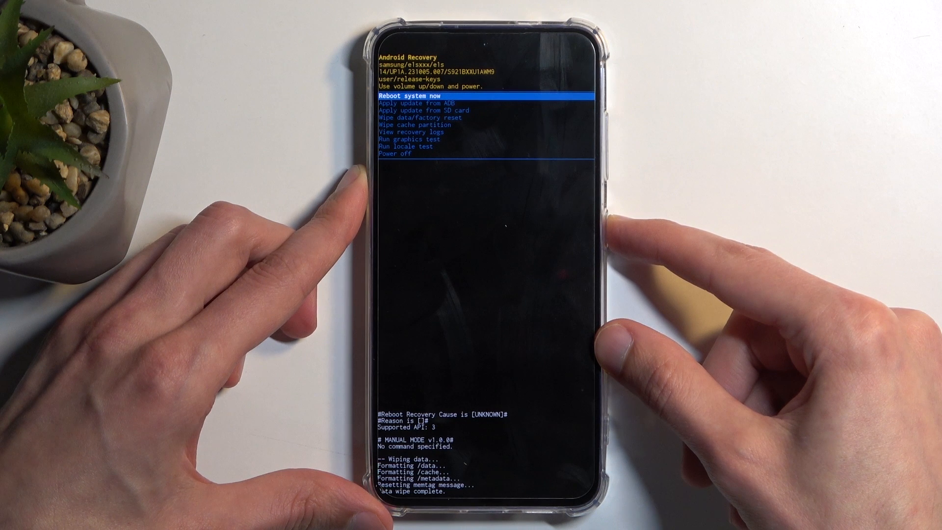
Step: Select Wipe data/factory reset and confirm Factory data reset to erase the phone
{"action": "left_click", "coordinate": [486, 96]}
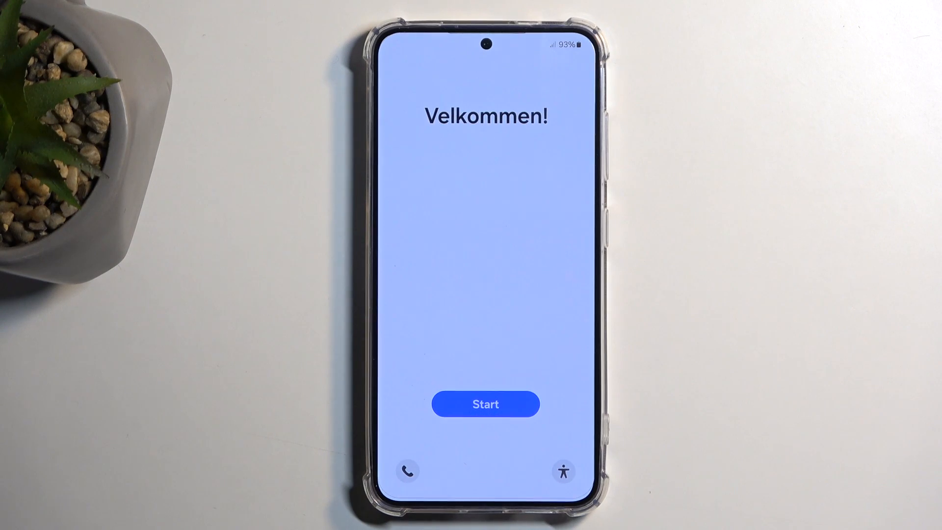
{"action": "left_click", "coordinate": [485, 404]}
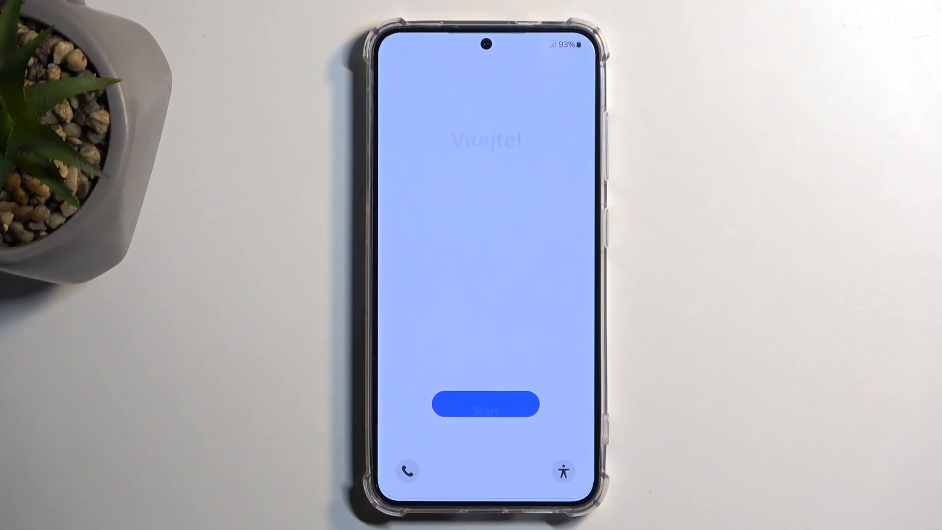